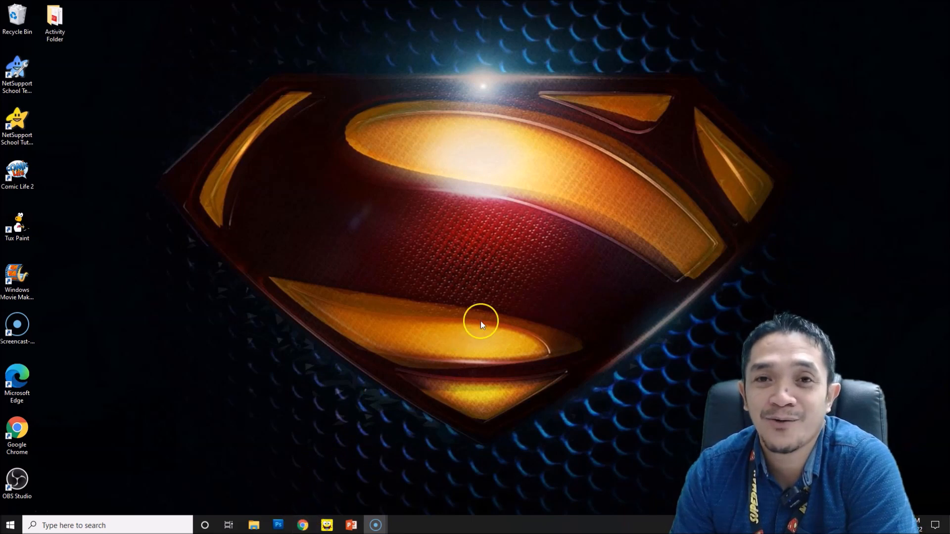
mouse_move(441, 332)
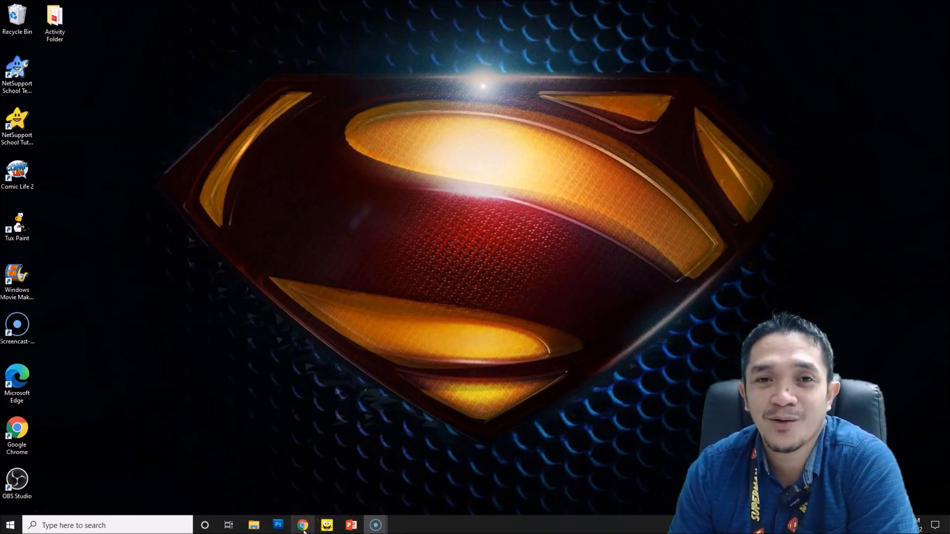
- Launch Google Chrome from the taskbar to a new tab page
click(303, 525)
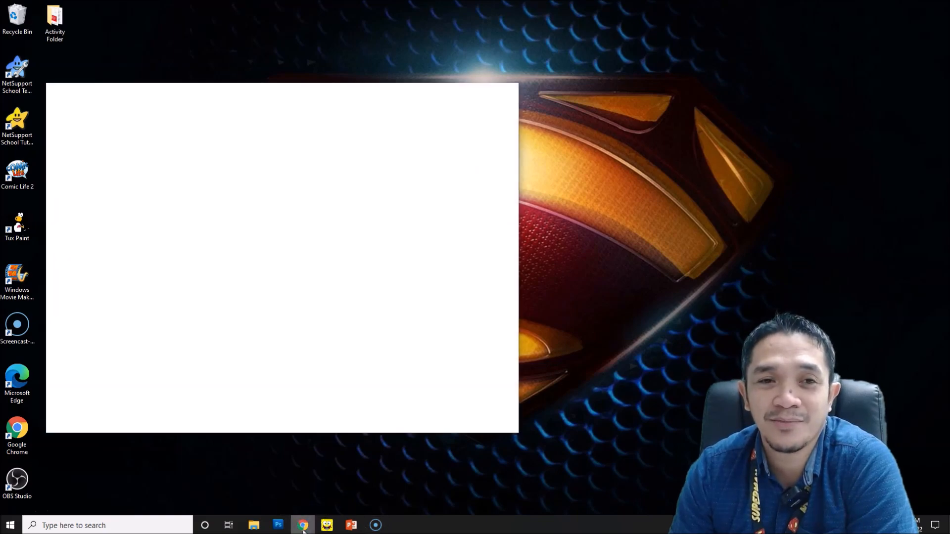
click(303, 525)
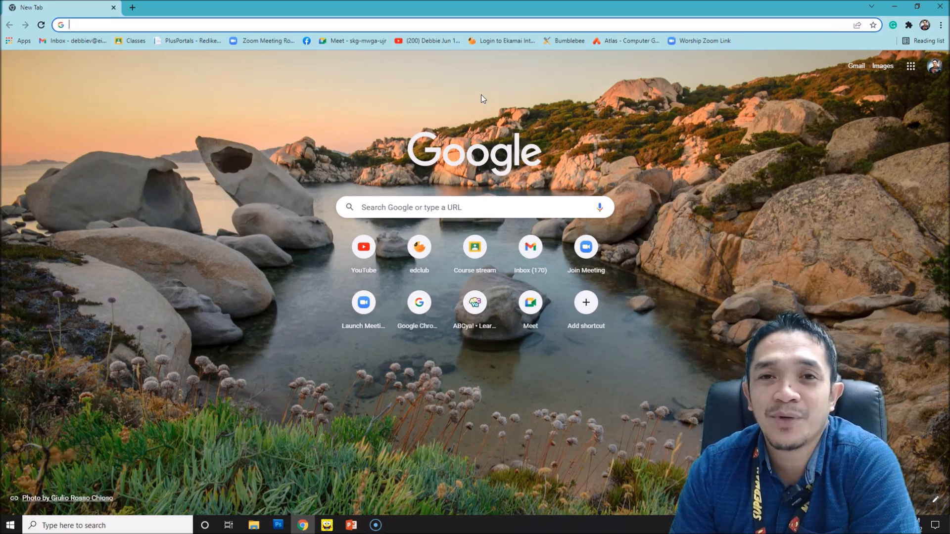
- Search Google for 'comic life 3' and pick the plasq.com Comic Life 3 result
click(182, 23)
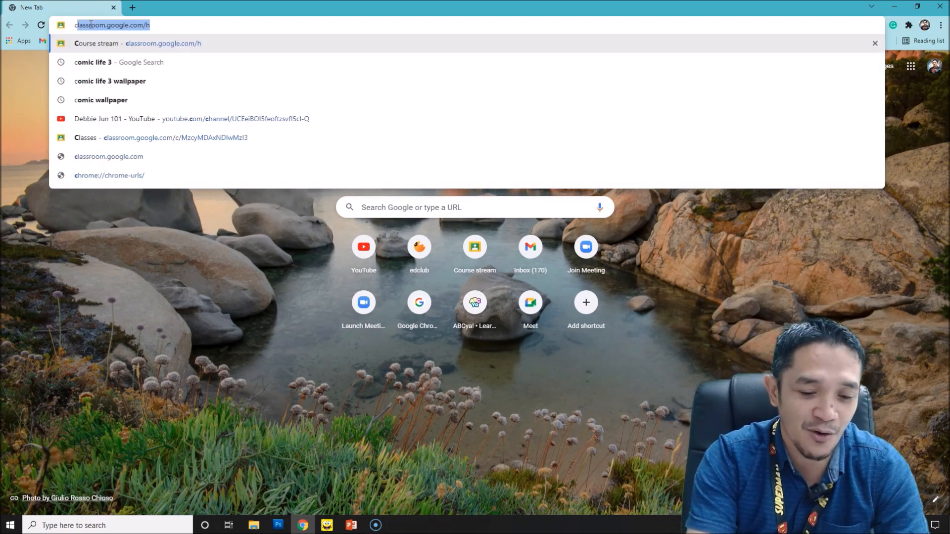
text(comic t)
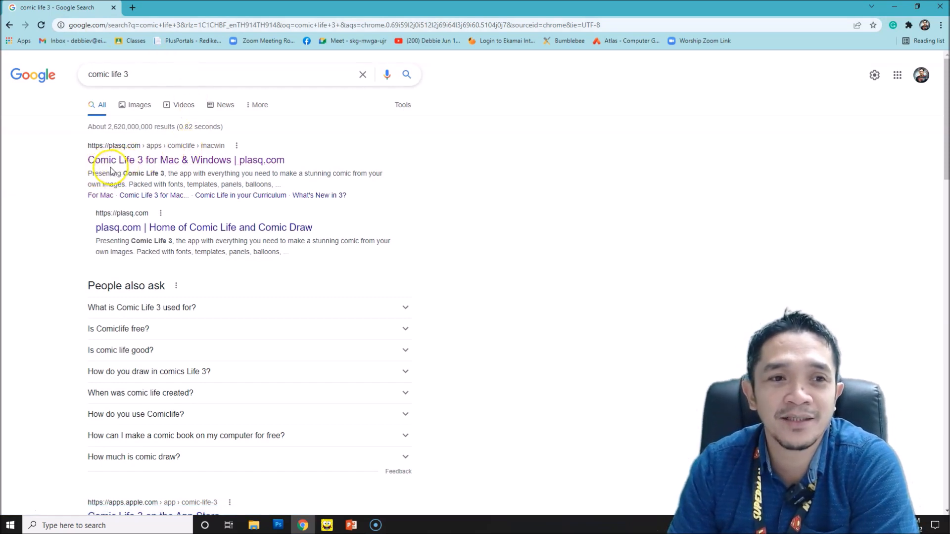
click(186, 161)
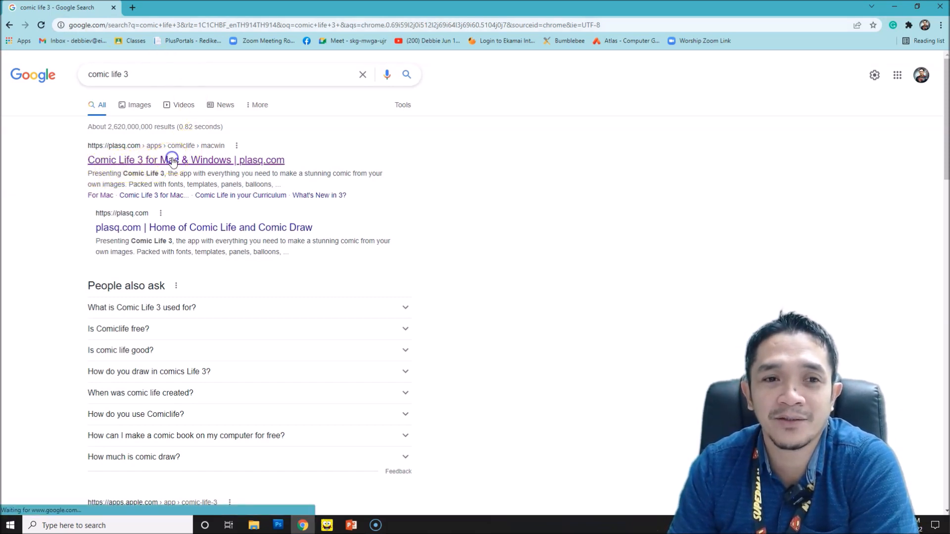
- Load the plasq.com Comic Life 3 for Mac & Windows page with its trial and buy offers
click(185, 161)
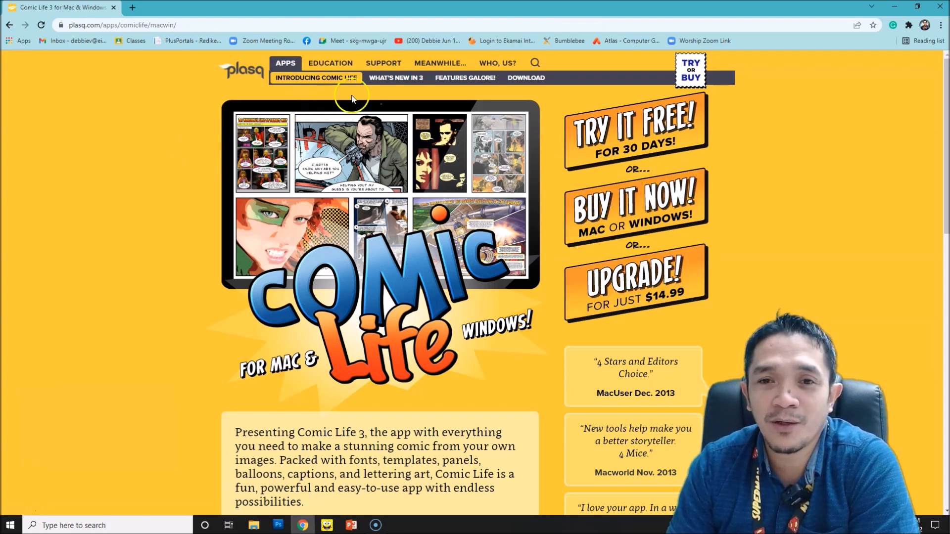
mouse_move(633, 143)
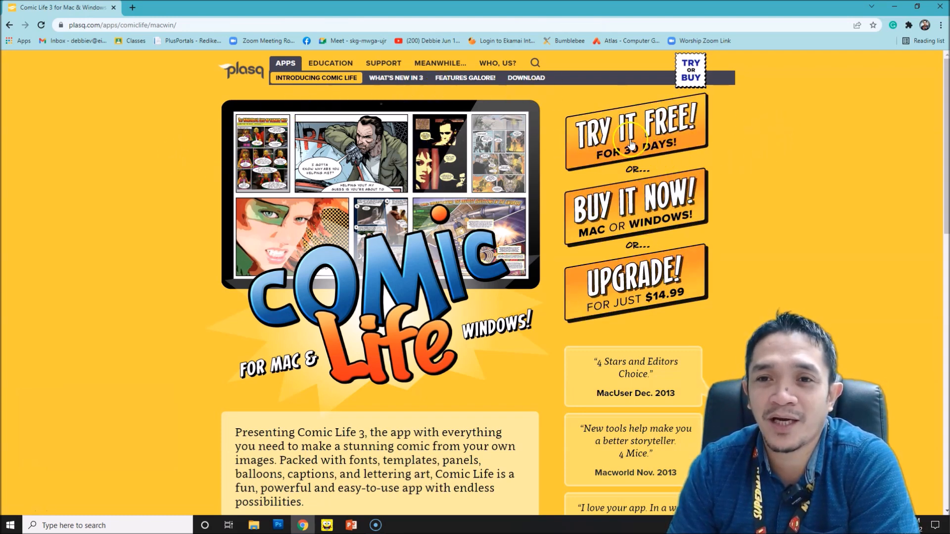
mouse_move(660, 206)
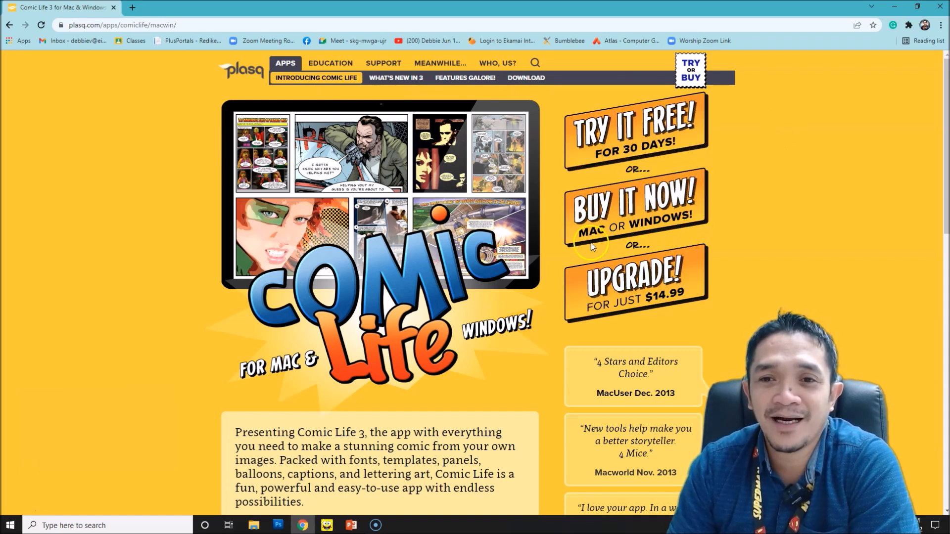
mouse_move(690, 220)
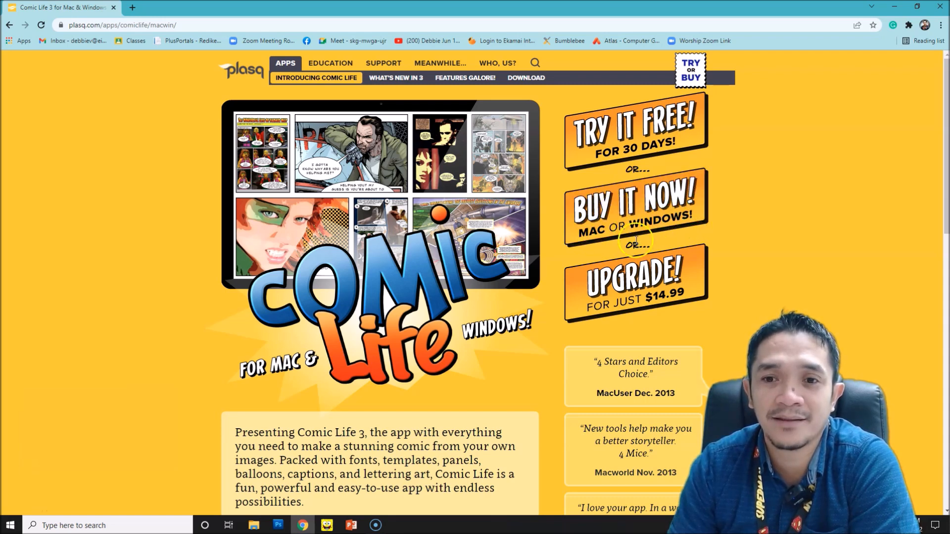
mouse_move(591, 133)
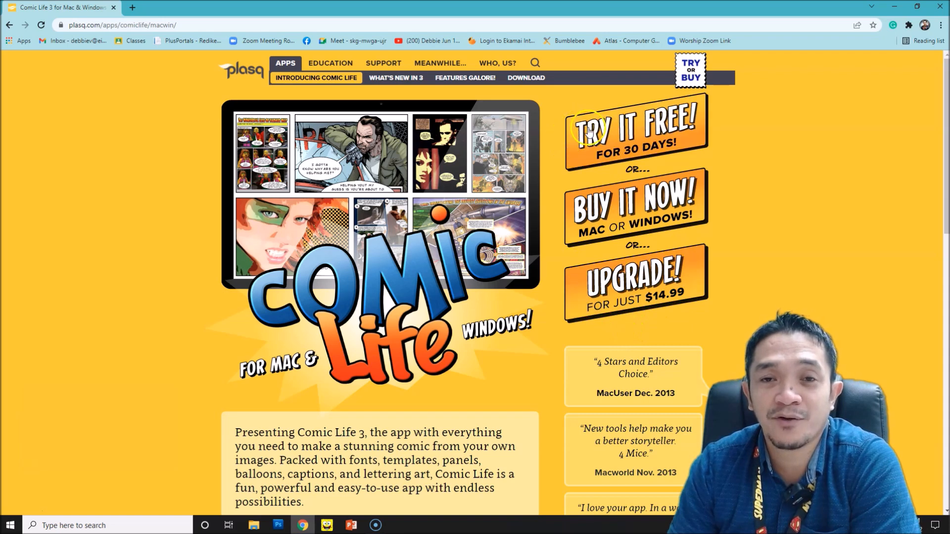
mouse_move(682, 126)
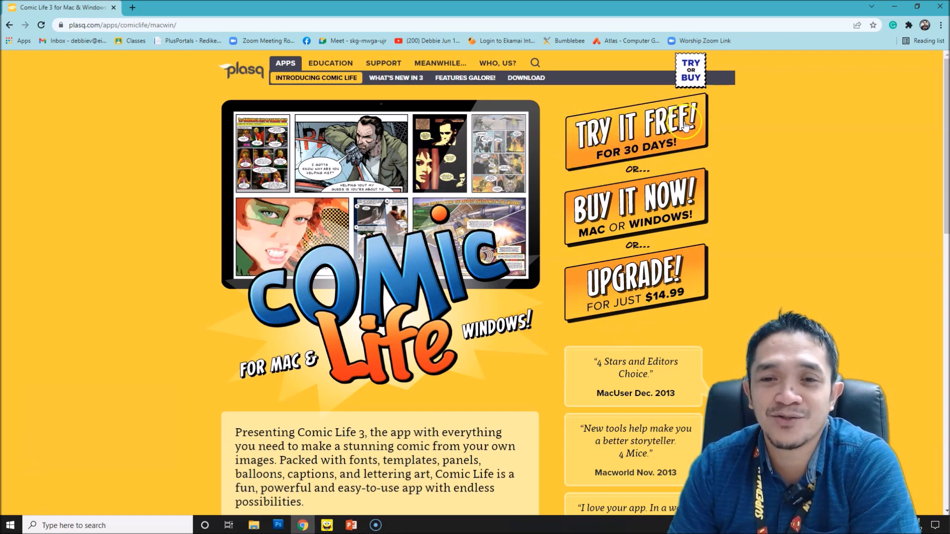
mouse_move(612, 160)
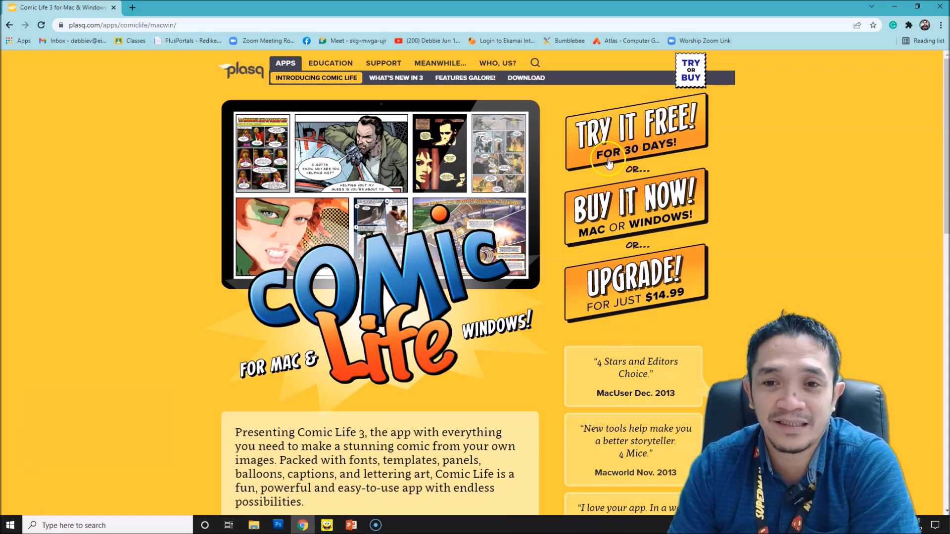
mouse_move(560, 312)
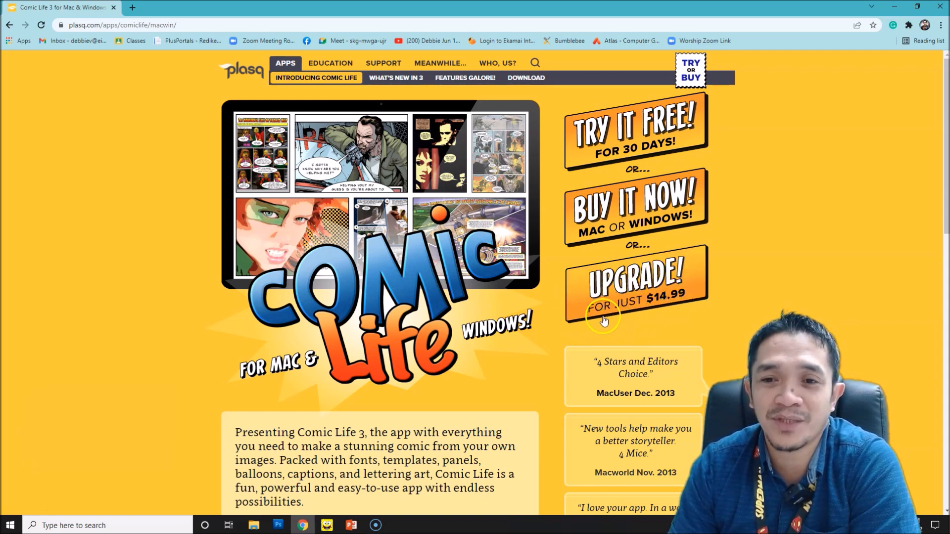
mouse_move(670, 311)
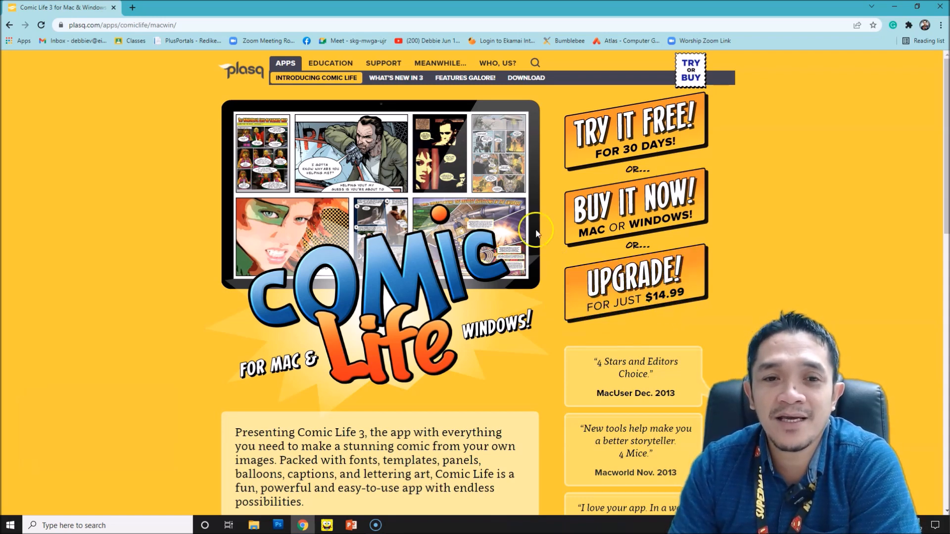
mouse_move(516, 90)
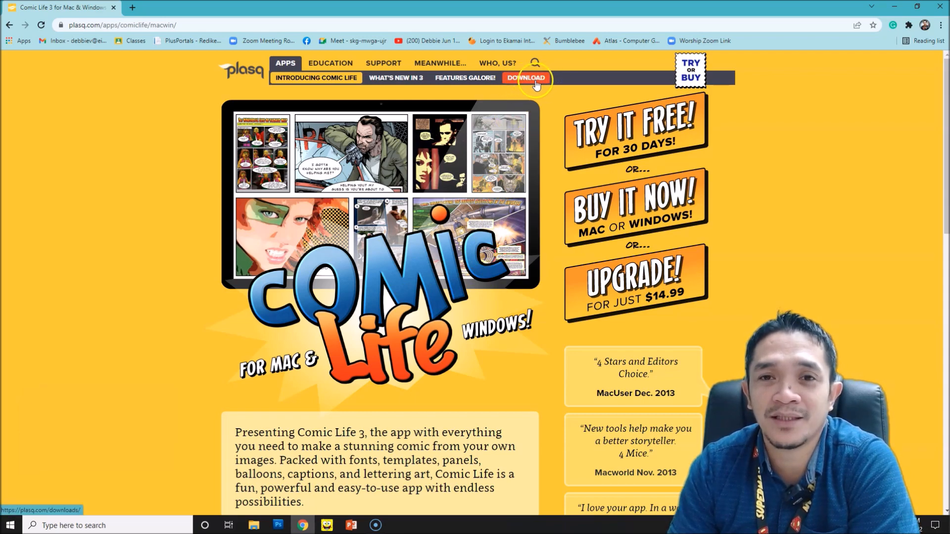
- Go to the Comic Life Desktop downloads page and reach the Windows first-time install options
click(525, 77)
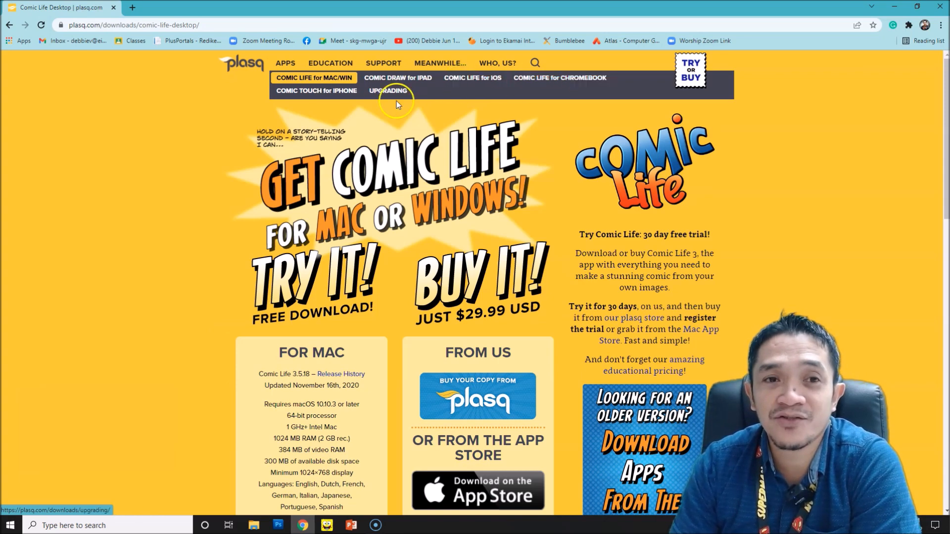
mouse_move(480, 236)
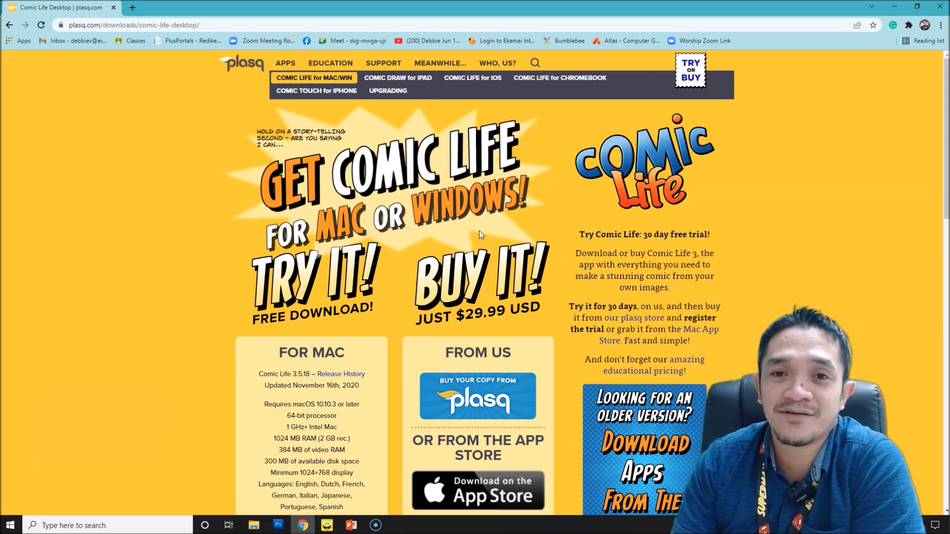
click(343, 285)
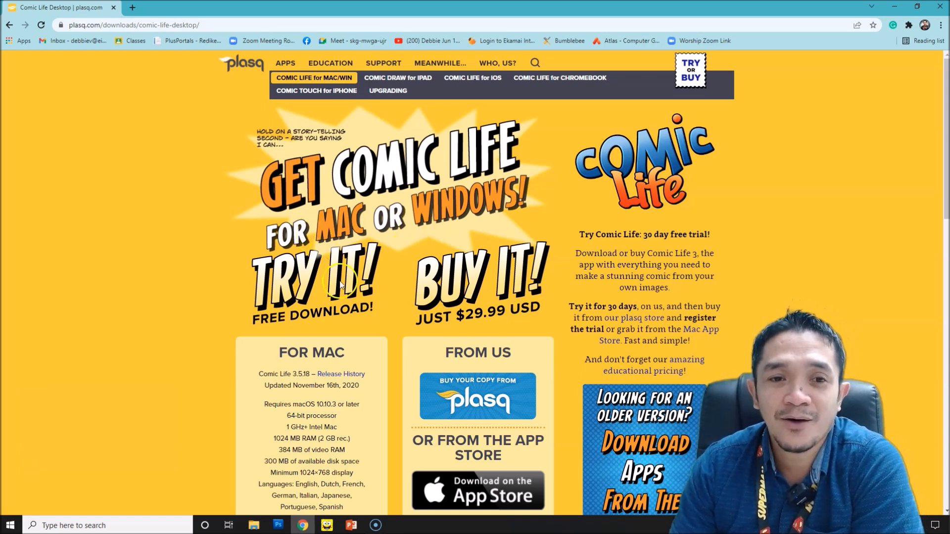
scroll(down, 3)
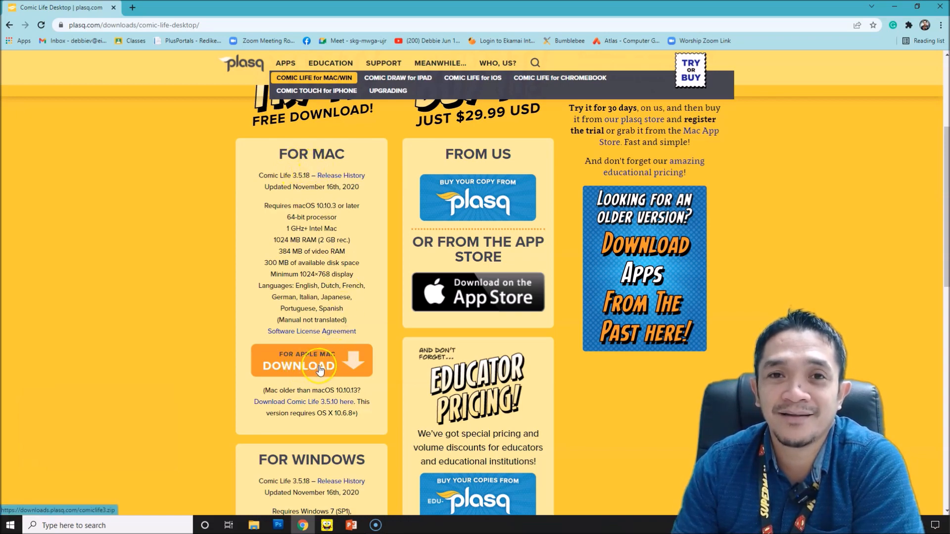
scroll(down, 3)
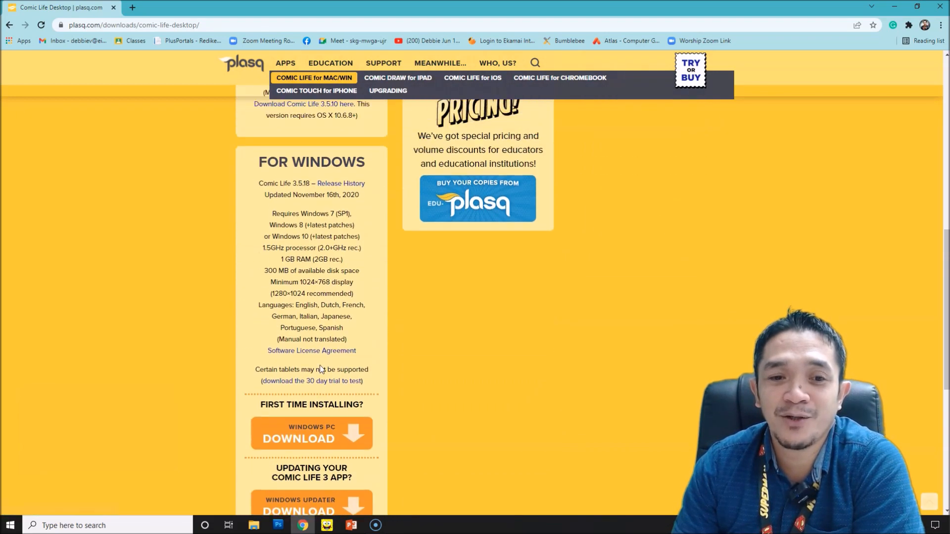
scroll(down, 3)
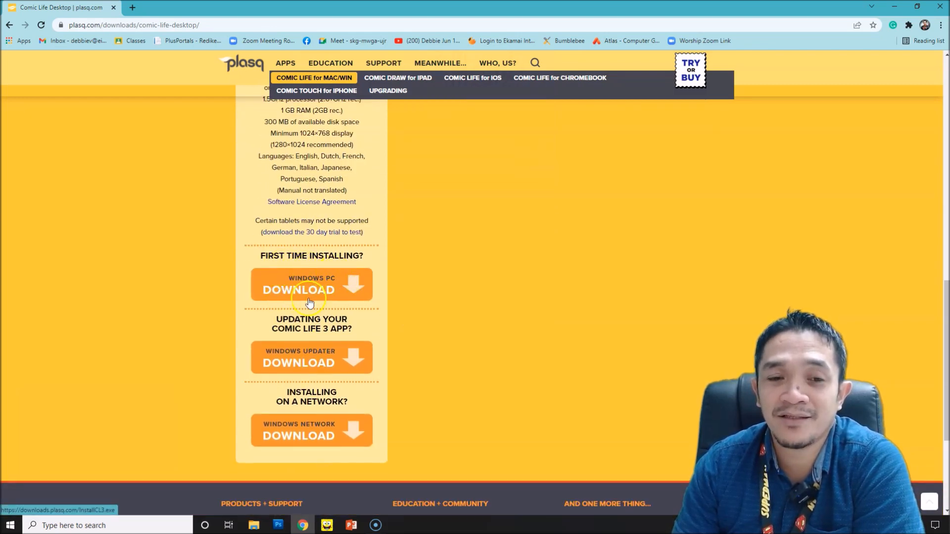
scroll(down, 3)
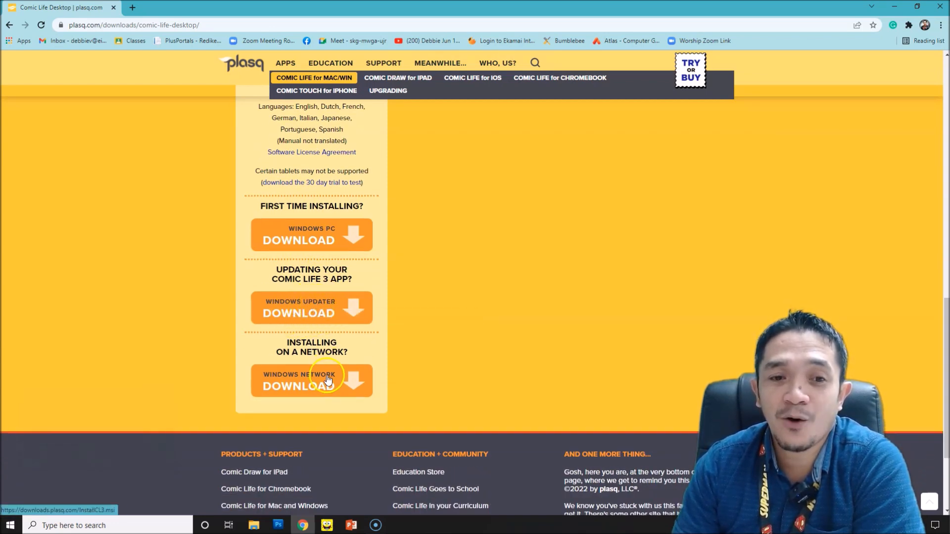
mouse_move(285, 388)
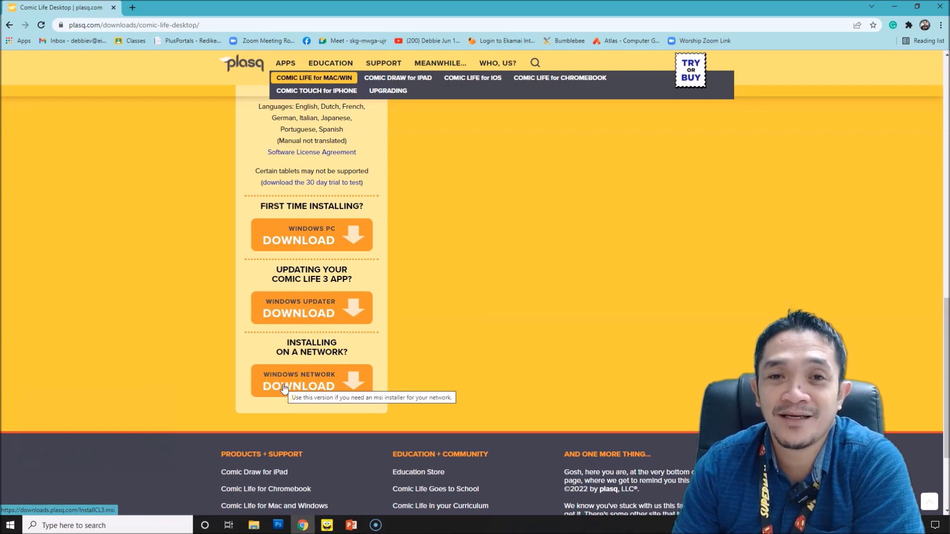
- Start downloading the first-time Windows PC installer
click(328, 390)
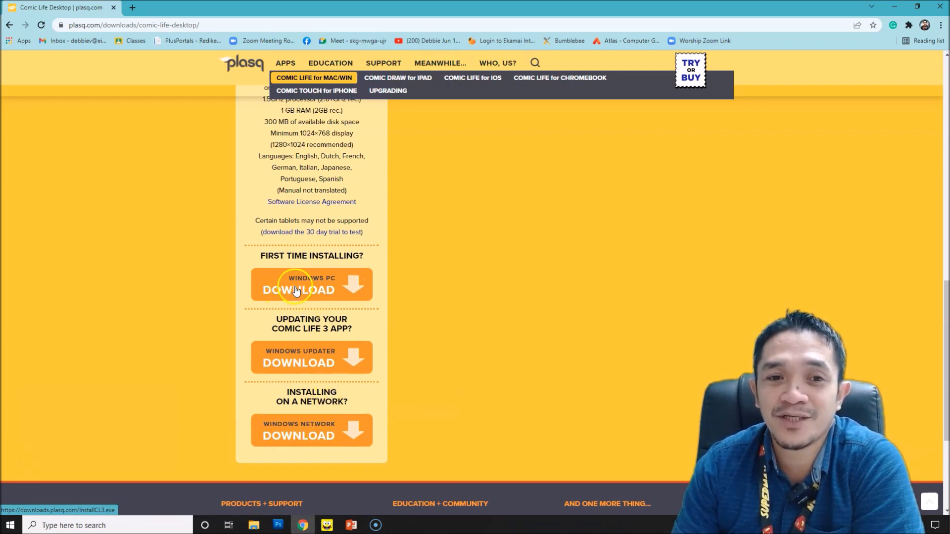
click(301, 289)
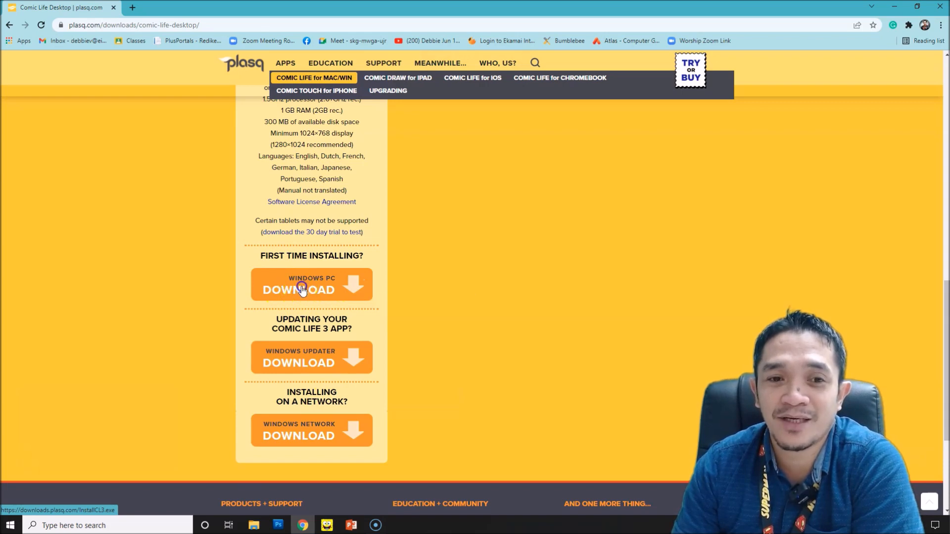
- Download InstallCL3.exe and run it from Chrome's download bar
click(310, 286)
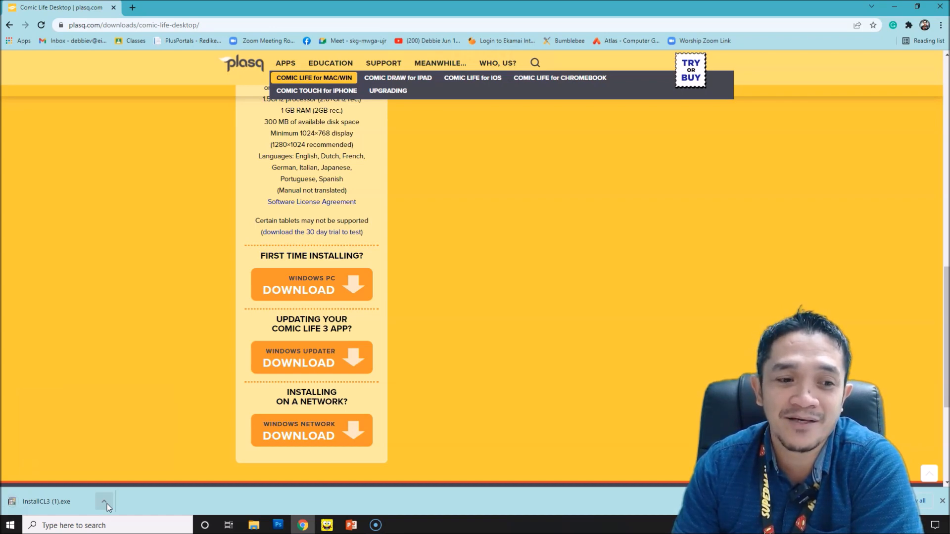
click(104, 502)
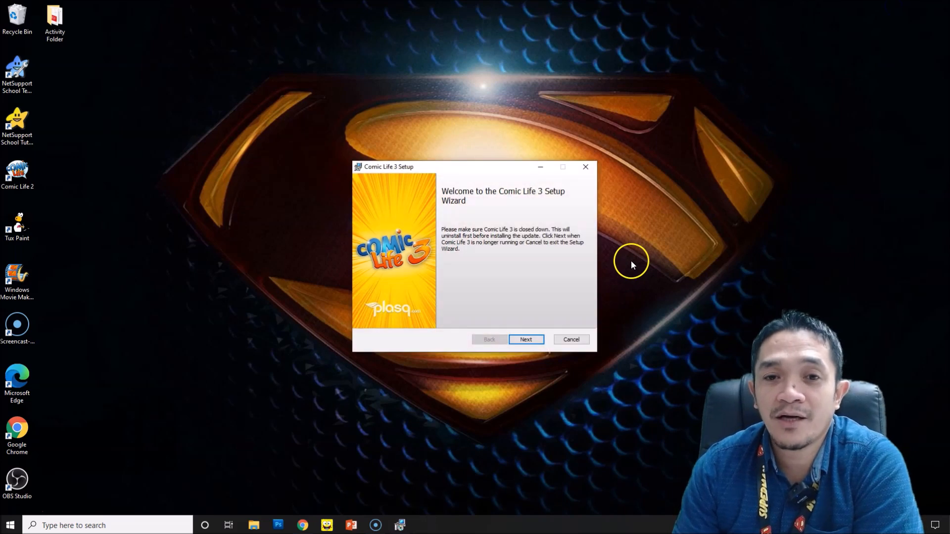
mouse_move(384, 176)
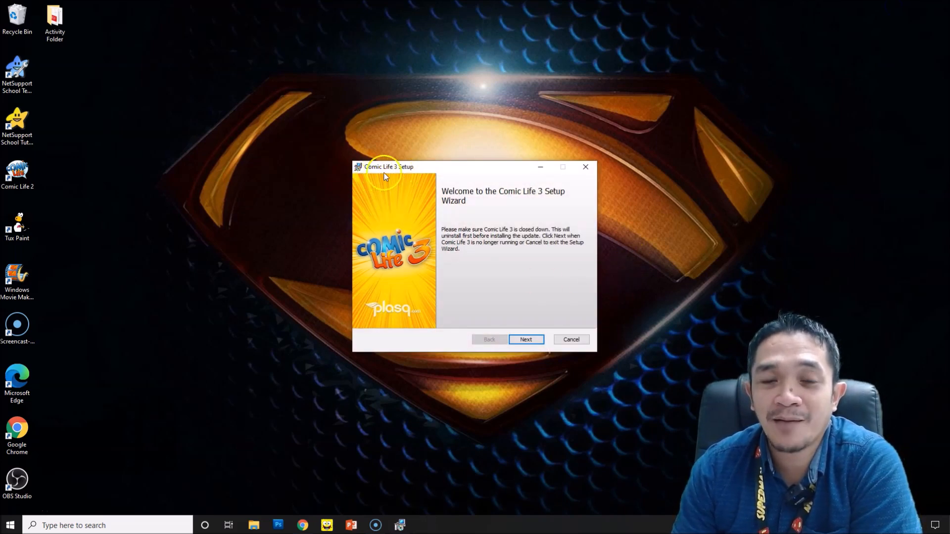
mouse_move(460, 209)
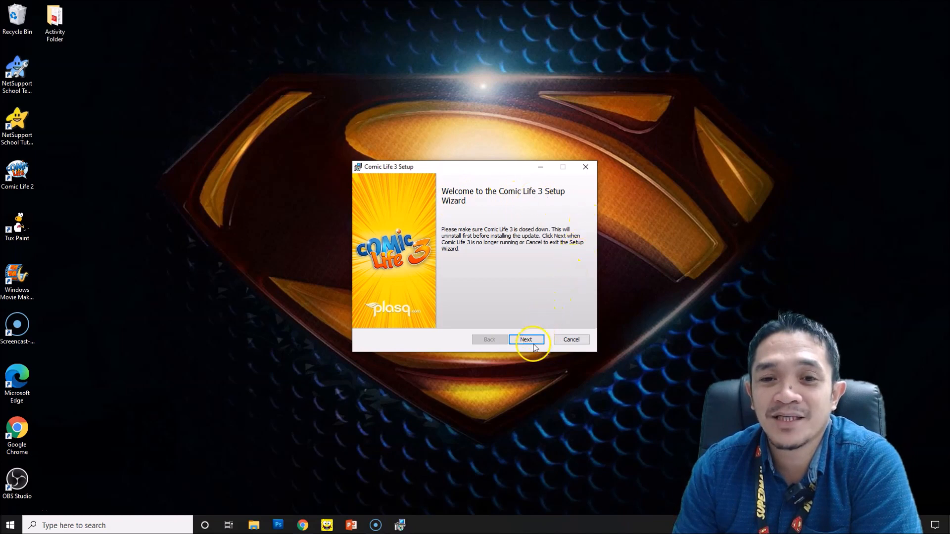
- Advance past the welcome screen and accept the End-User License Agreement terms
click(526, 339)
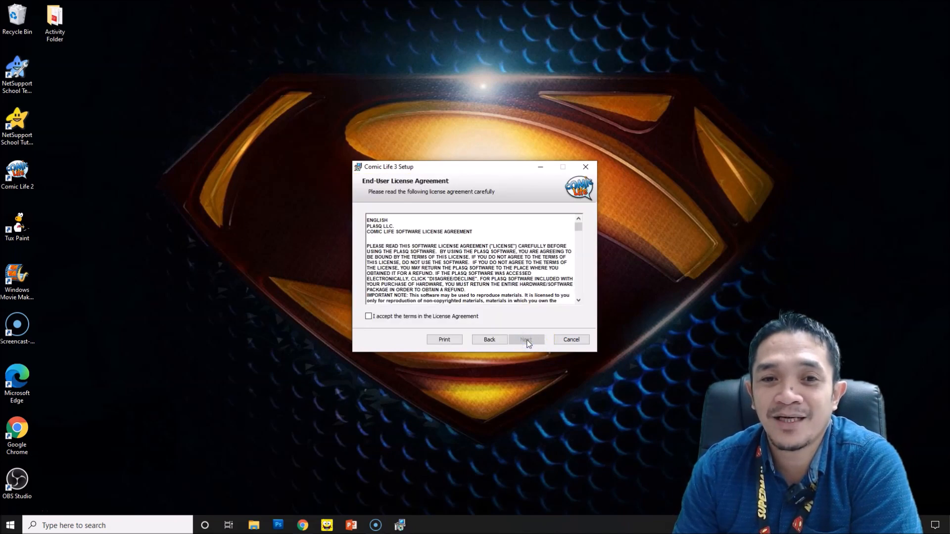
scroll(down, 3)
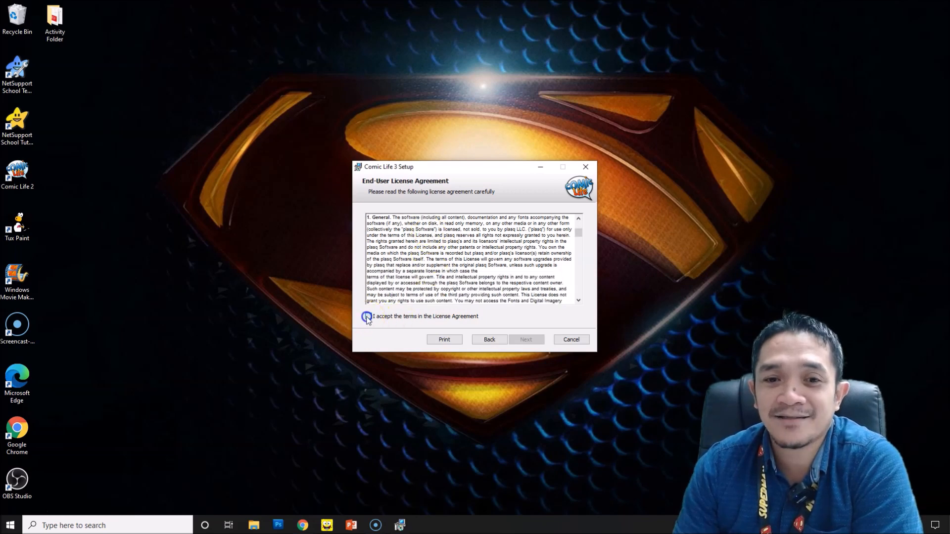
click(368, 317)
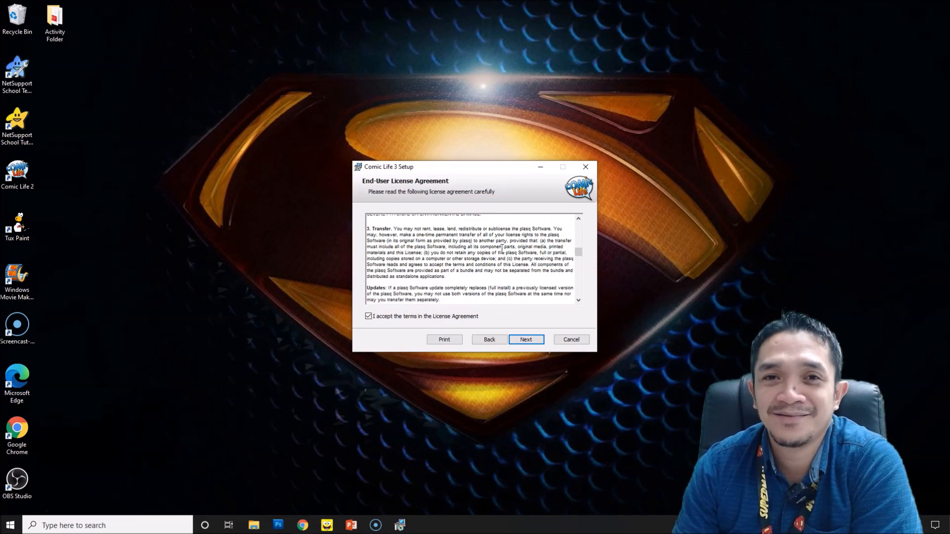
- Keep the default Program Files destination folder and install Comic Life 3
scroll(down, 3)
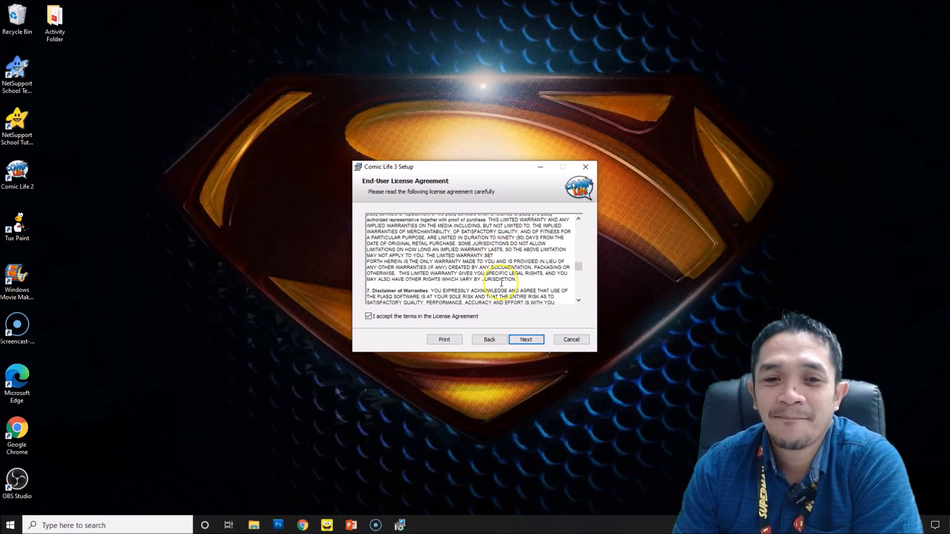
click(525, 339)
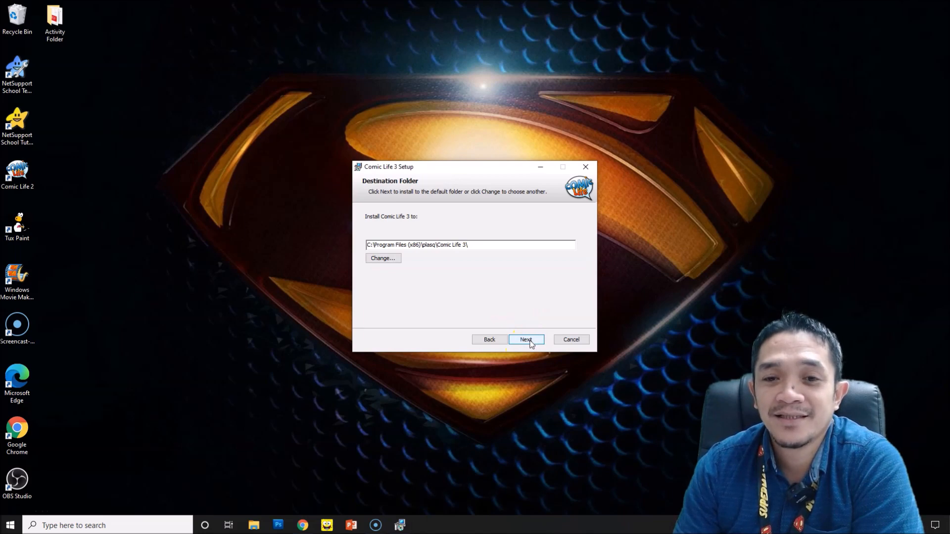
click(525, 339)
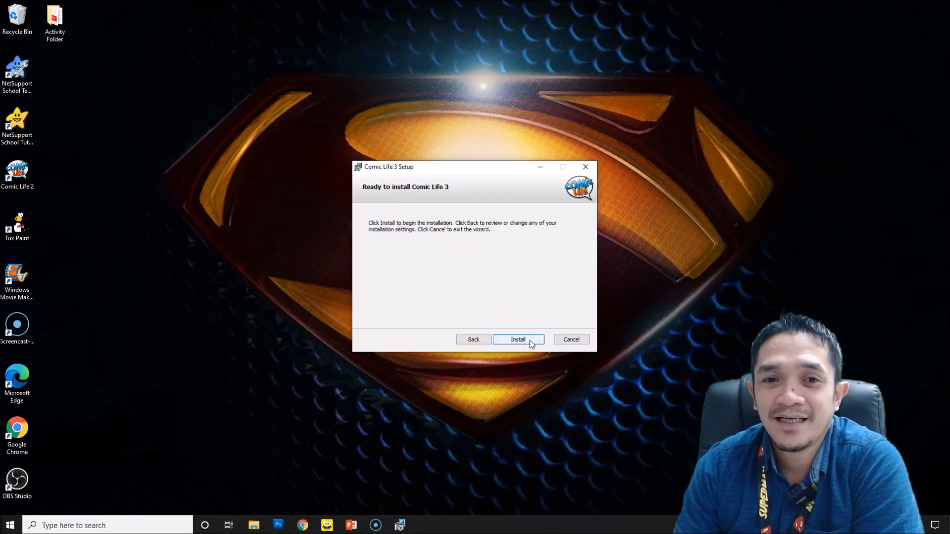
click(518, 340)
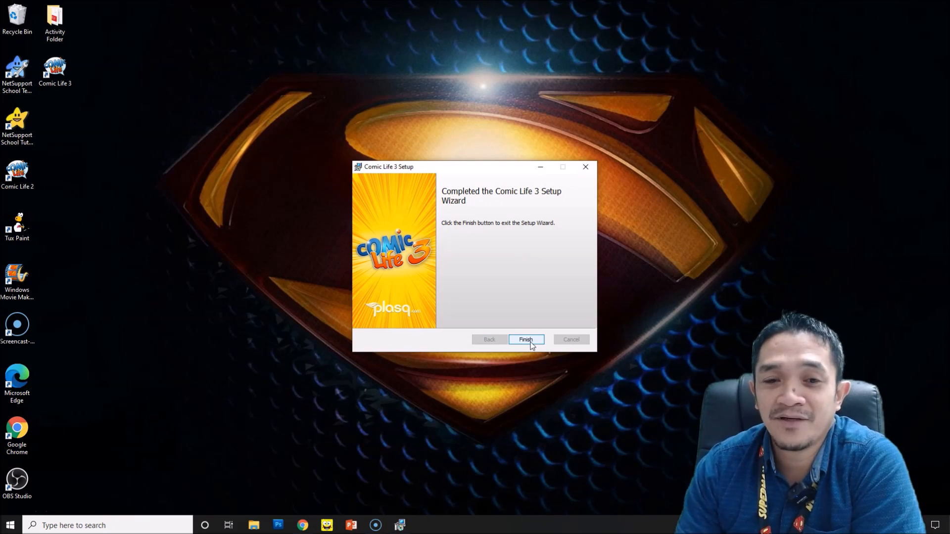
- Finish the setup wizard and launch Comic Life 3 from its new desktop shortcut
click(526, 339)
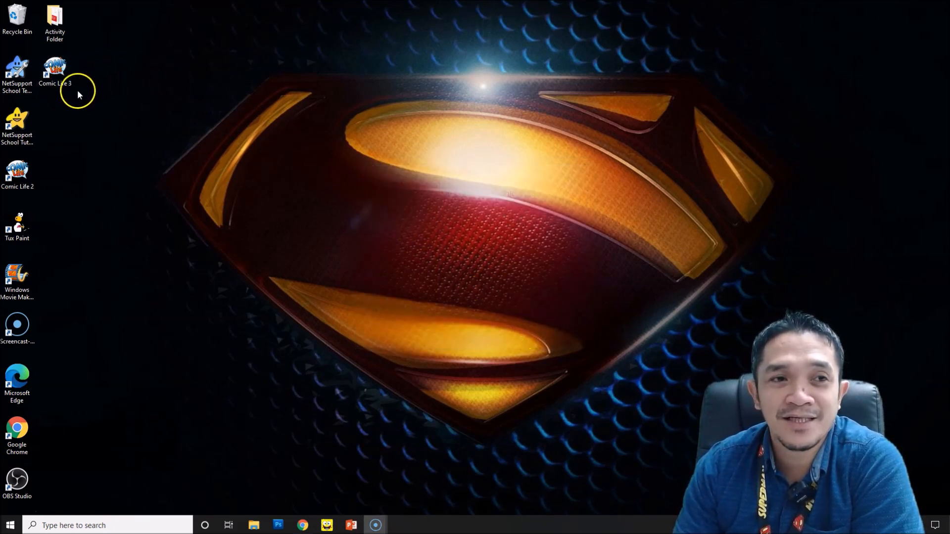
click(54, 72)
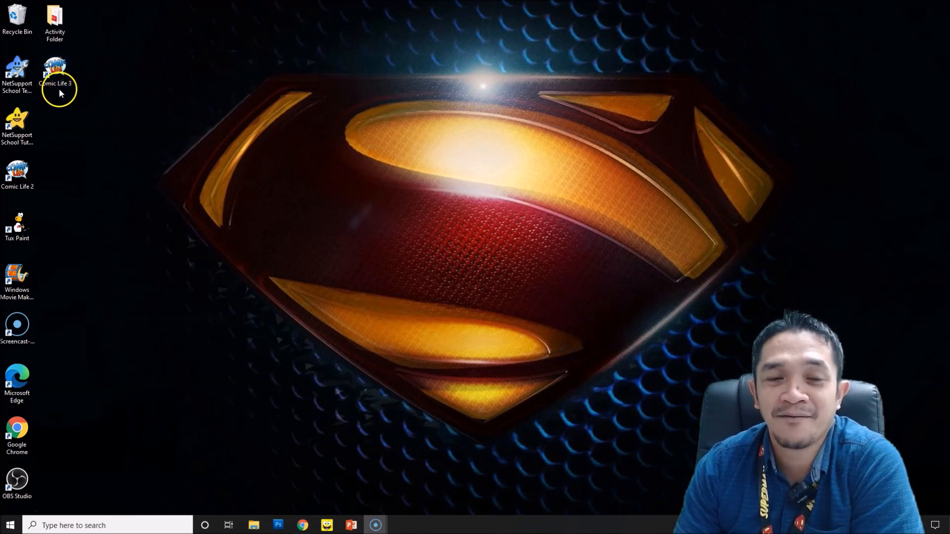
click(56, 70)
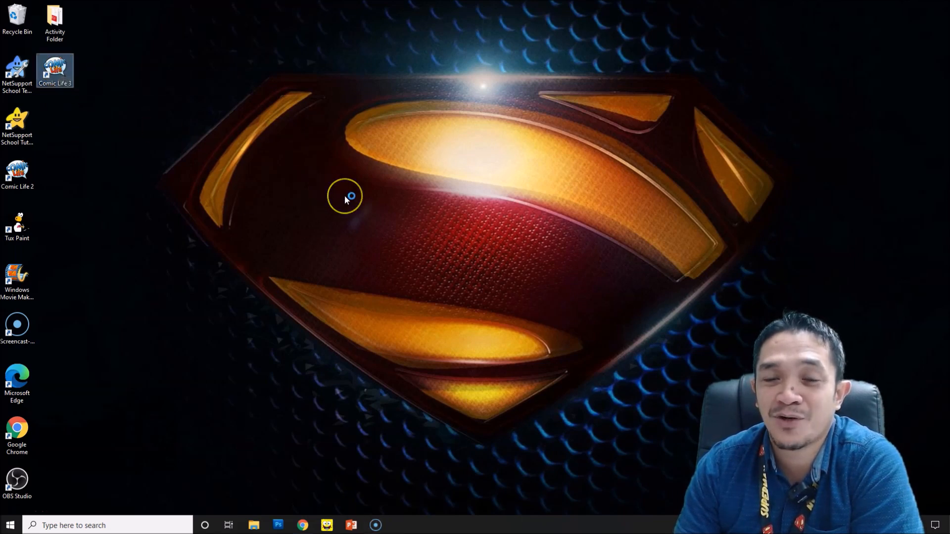
double_click(55, 72)
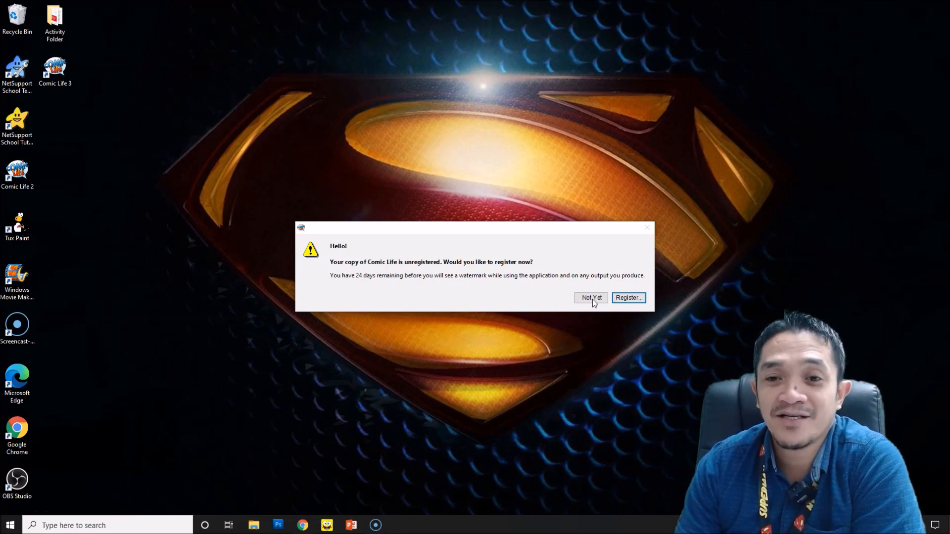
- Skip registration with 'Not Yet' to reach the Template Chooser
click(590, 298)
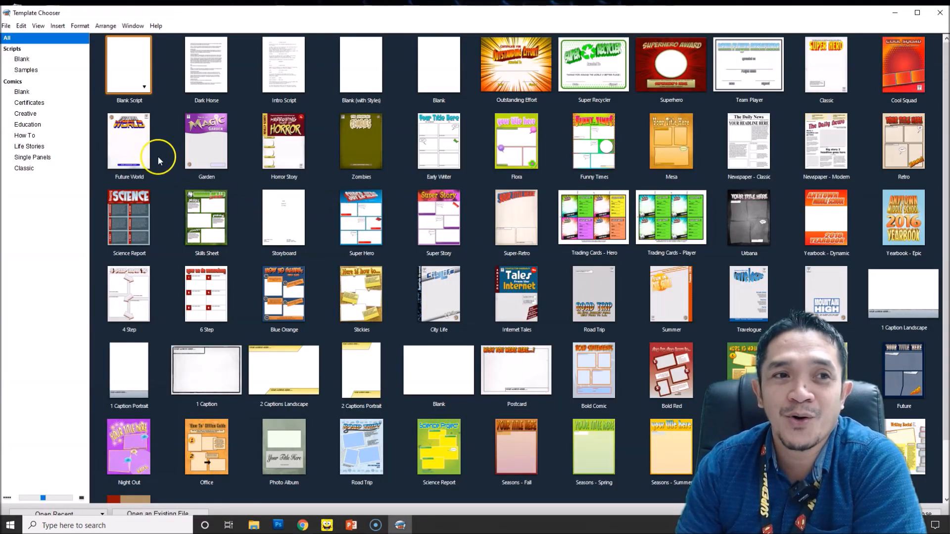
mouse_move(552, 406)
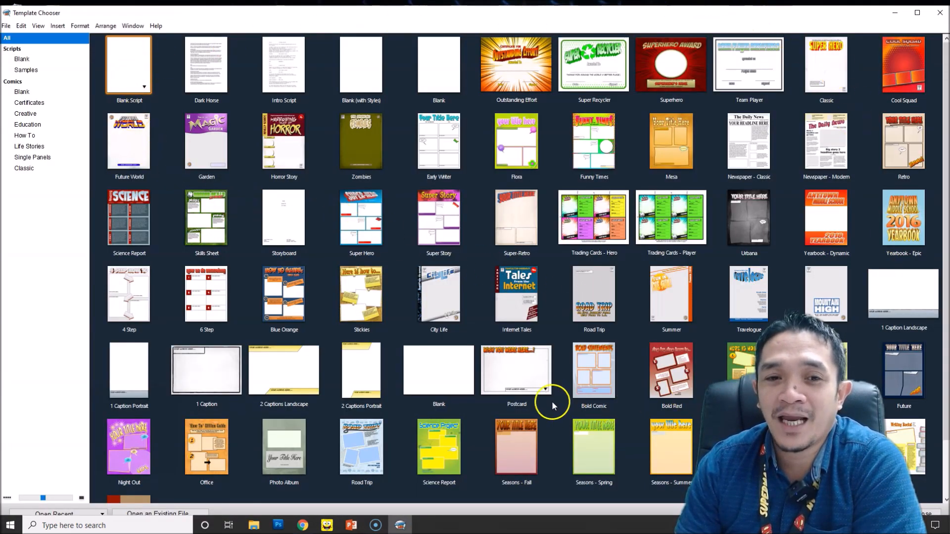
mouse_move(363, 337)
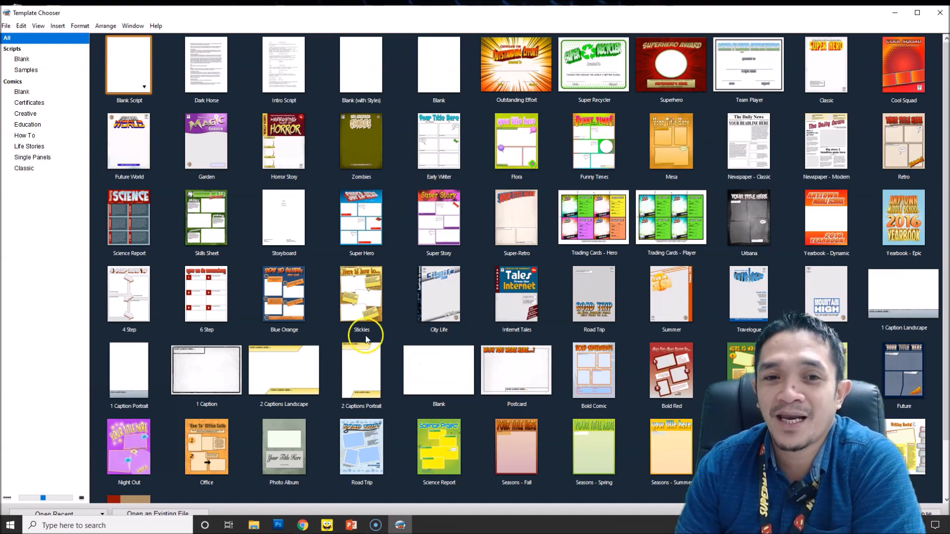
- Start a new comic from the Stickies template and fit the whole page in the window
click(362, 294)
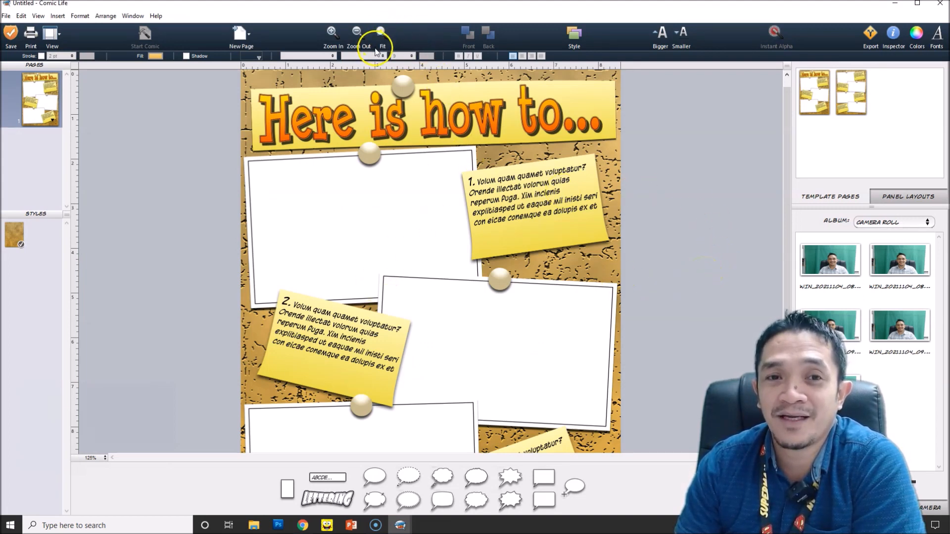
click(382, 33)
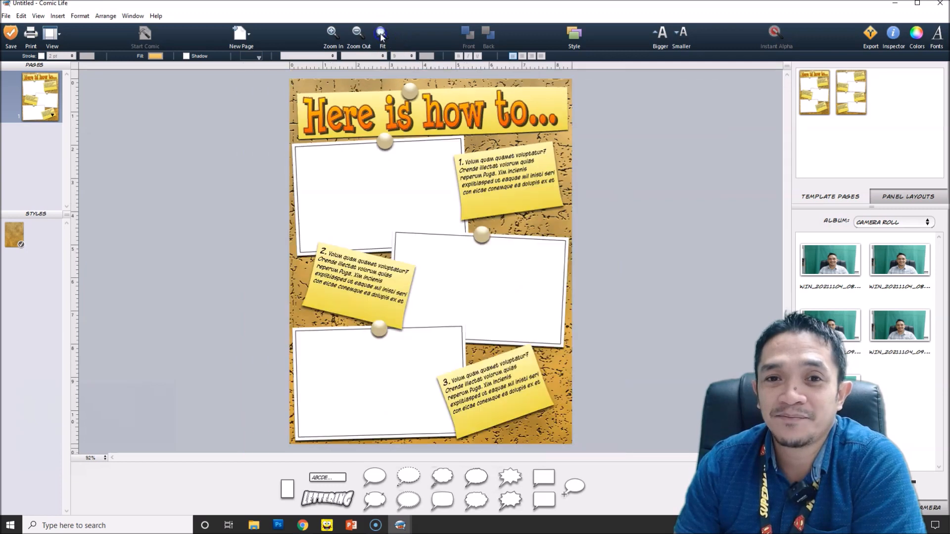